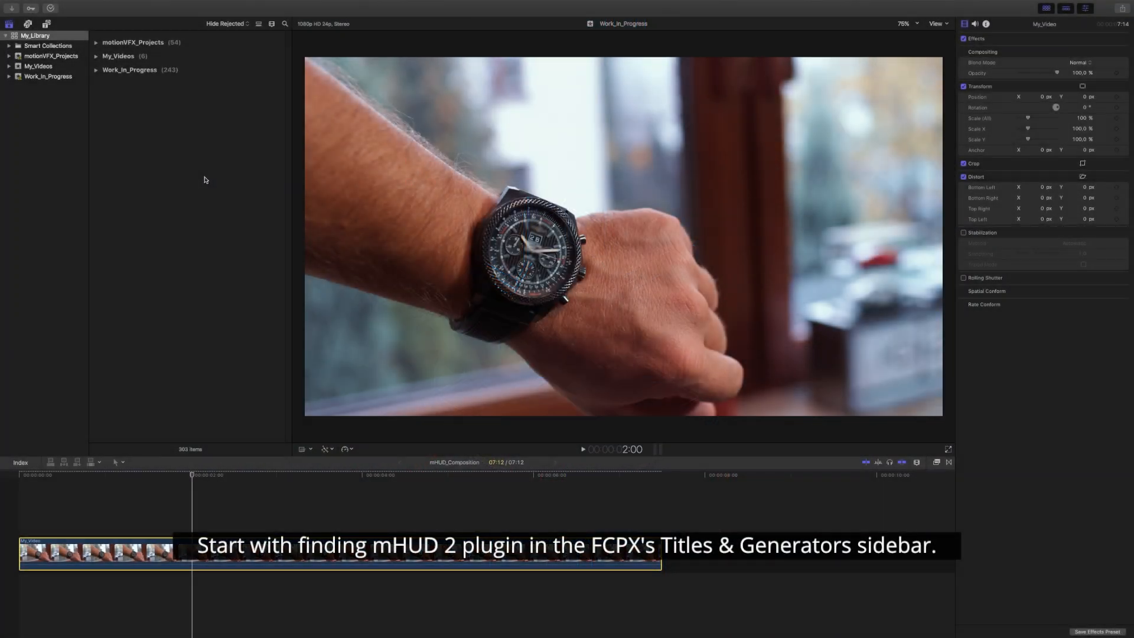
Step: Open the Titles & Generators sidebar and locate the mHUD 2 plugin category
click(63, 32)
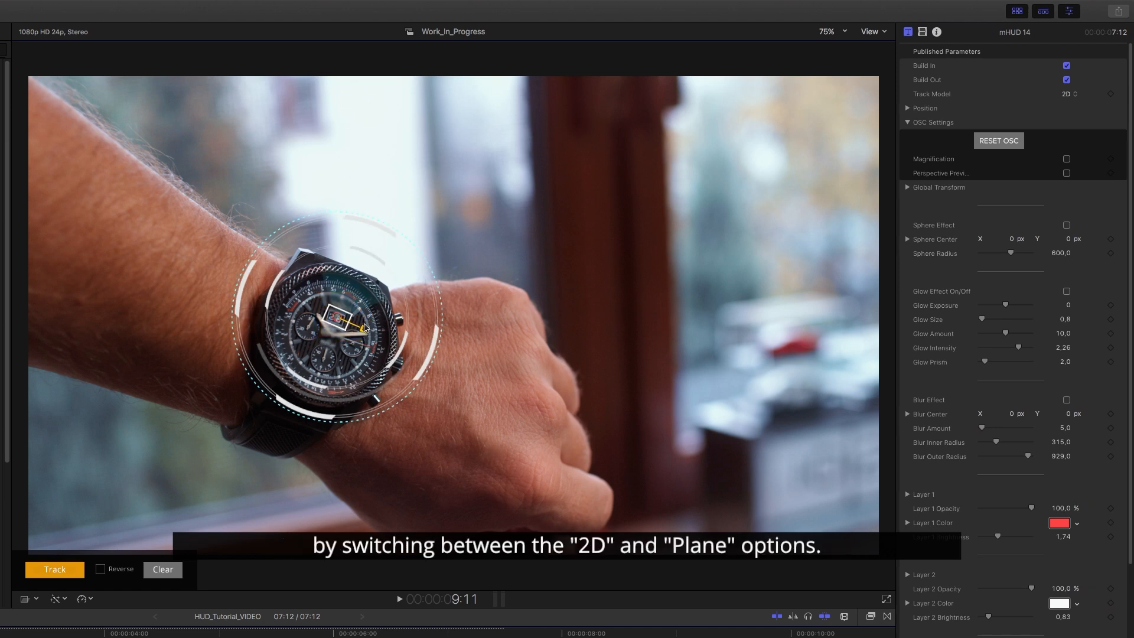
Step: Keep the mHUD 14 Track Model at 2D and track the HUD to the watch
click(55, 569)
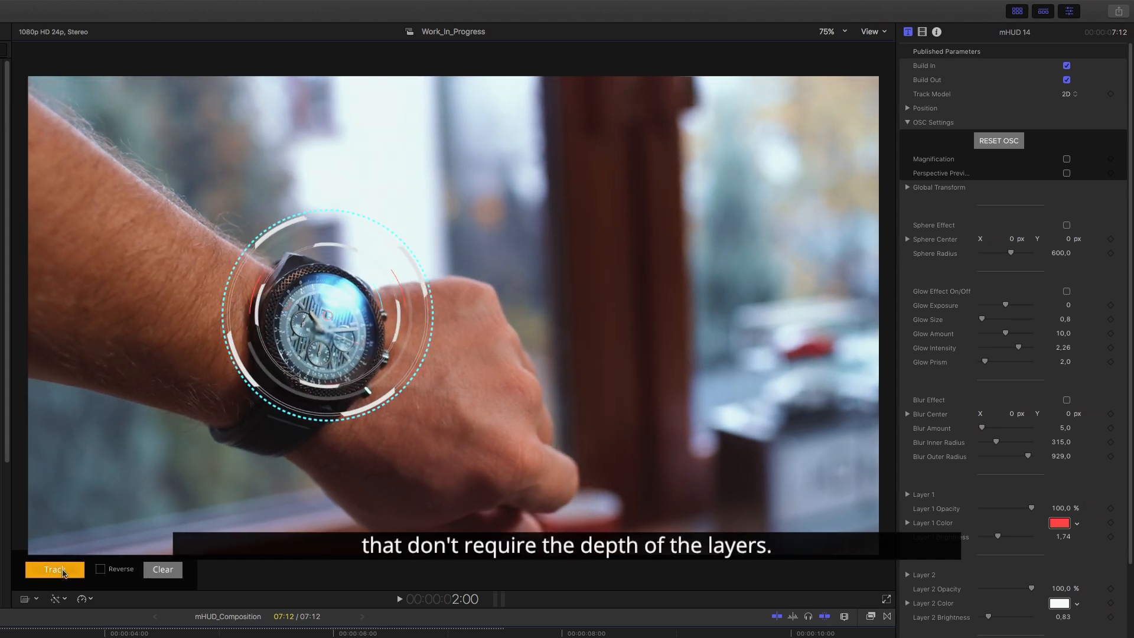
click(1069, 93)
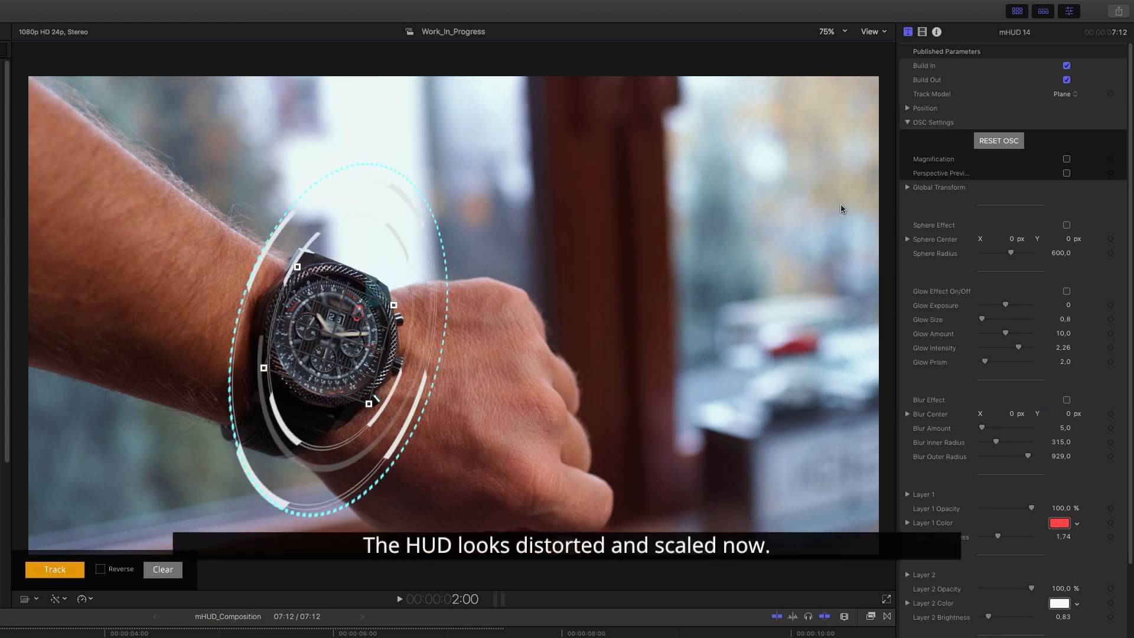
Step: With Track Model set to Plane, expand the HUD's Global Transform settings
click(907, 187)
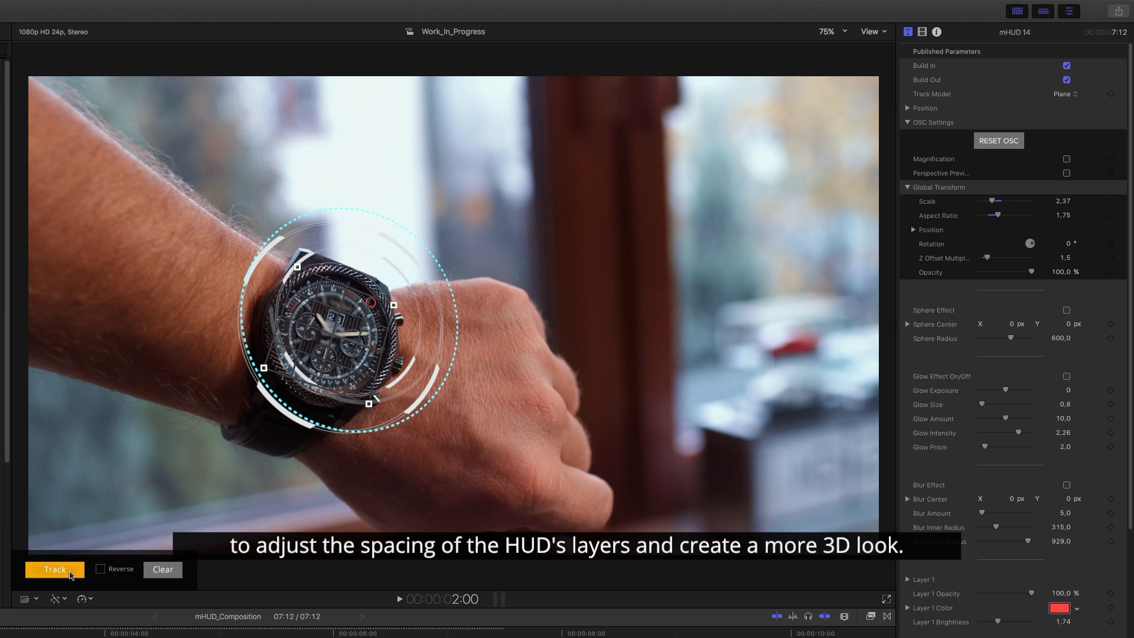
Step: Retrack the HUD to the watch with scale 2.37 and aspect ratio 1.75
click(54, 570)
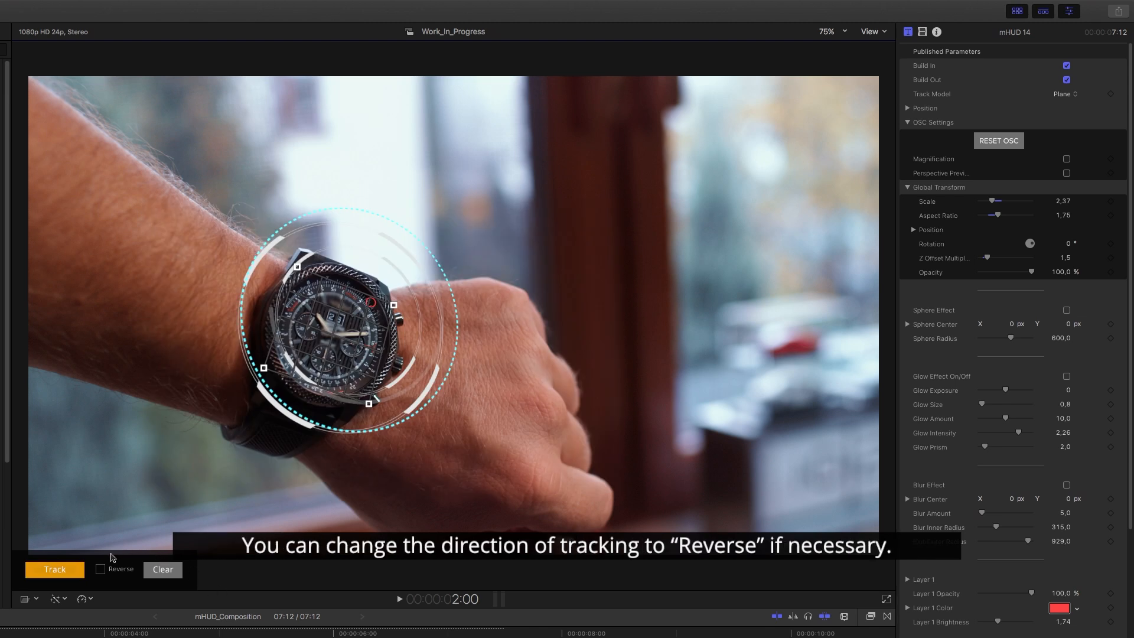
click(54, 569)
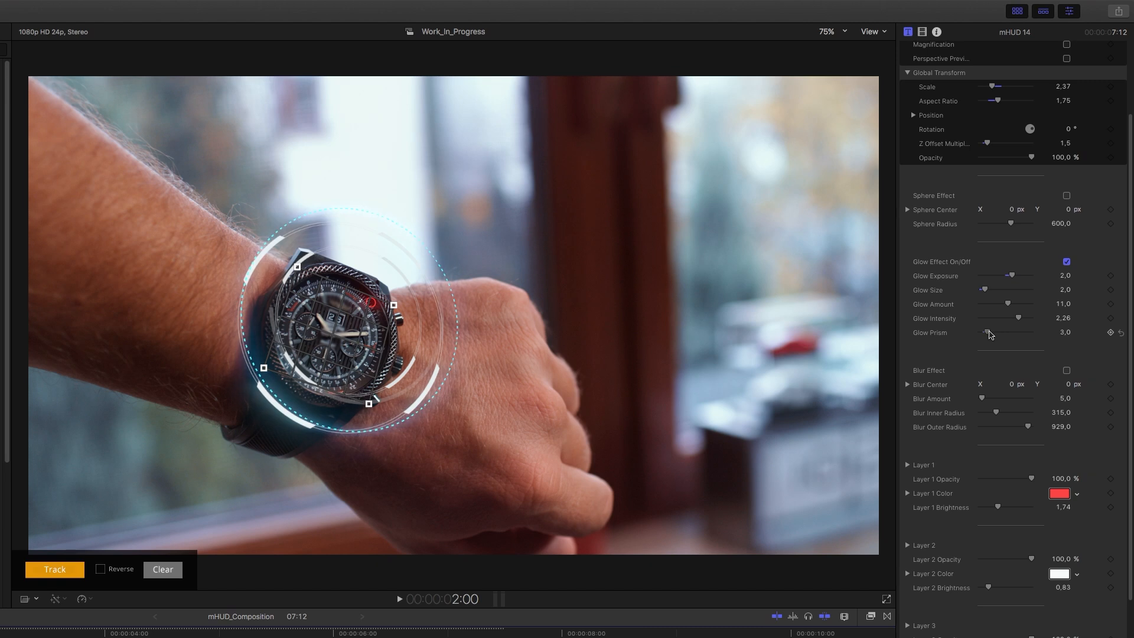
Step: Scroll the Inspector past the glow settings (exposure 2, size 2, amount 11, prism 3)
scroll(down, 3)
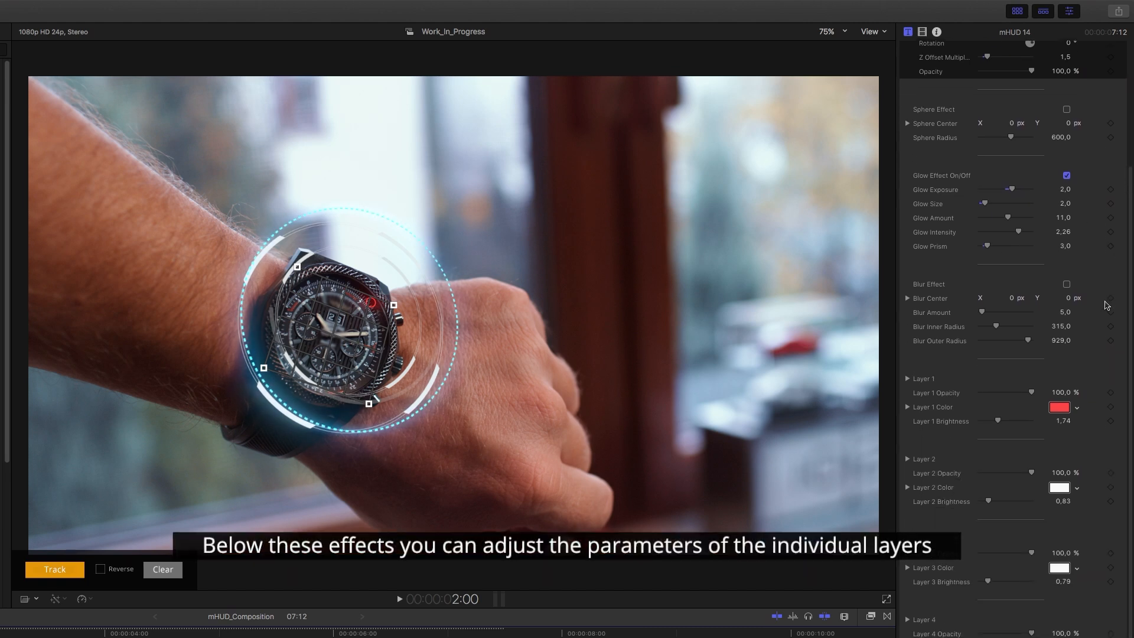
Step: Color HUD Layer 2 red and expand its scale and position settings
scroll(down, 3)
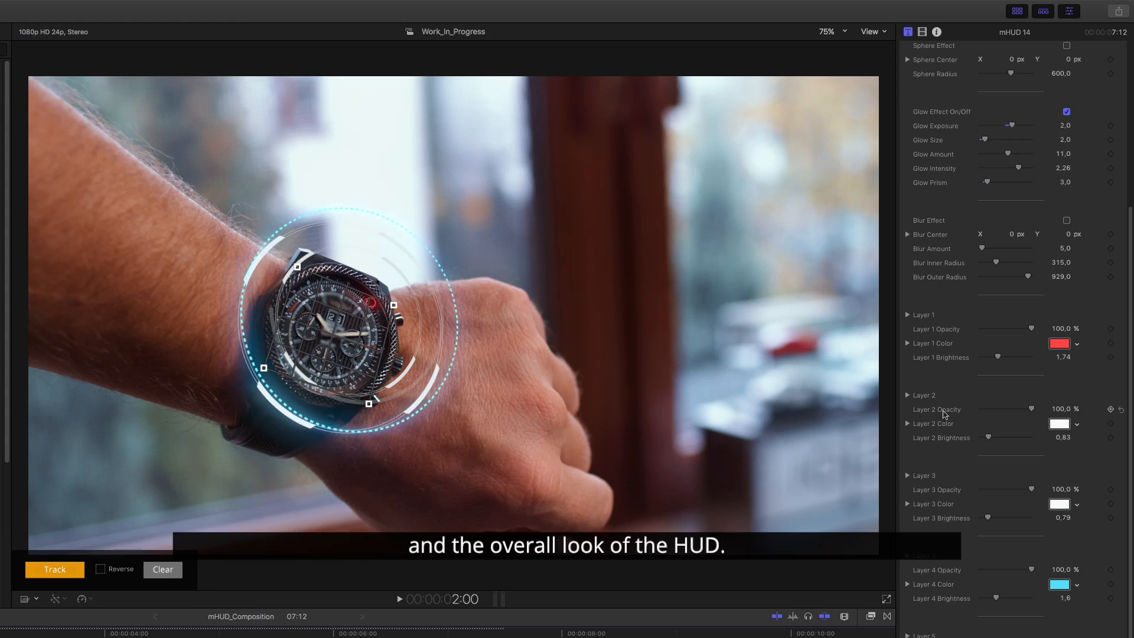
click(1060, 424)
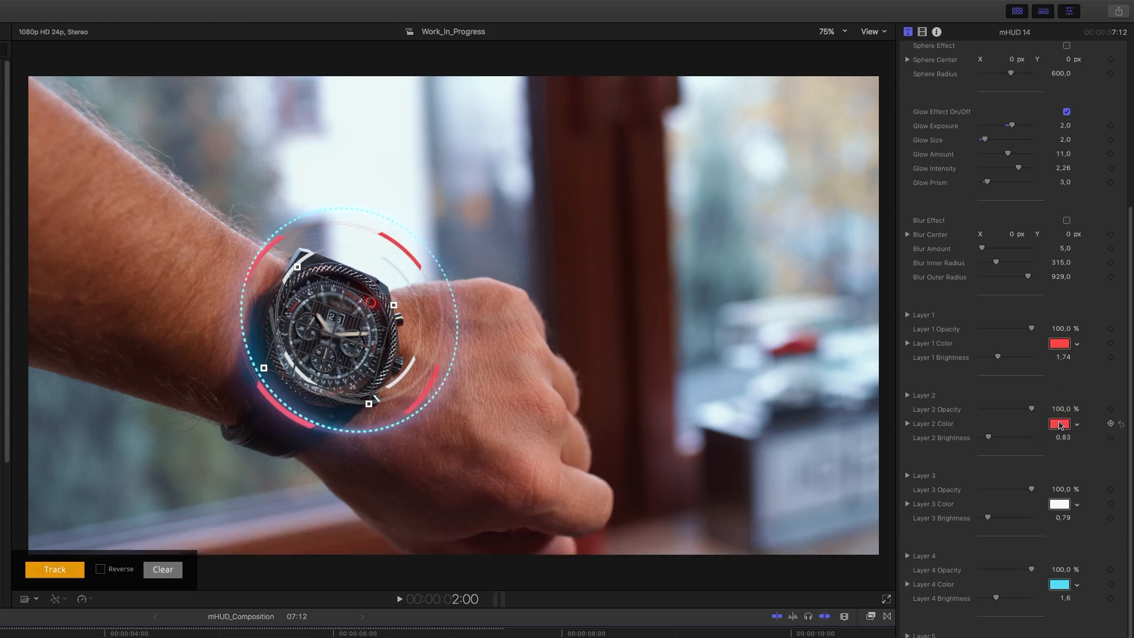
click(907, 395)
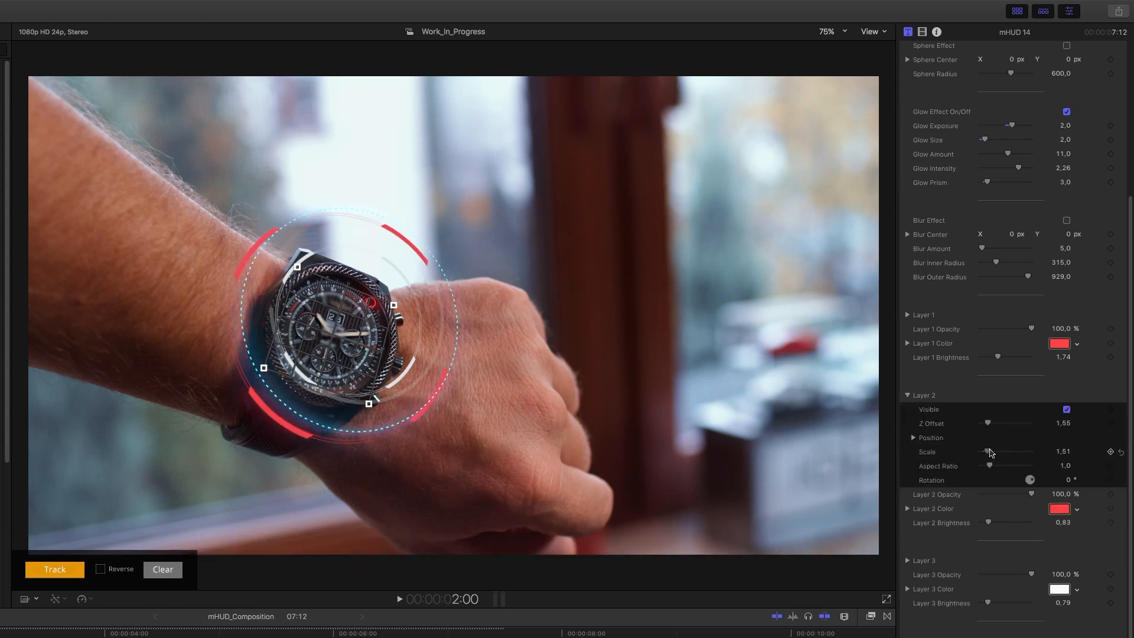